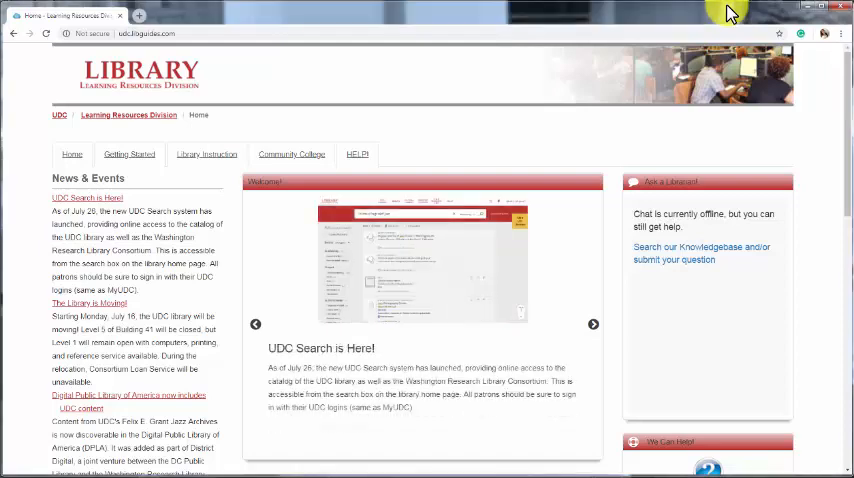
{"action": "mouse_move", "coordinate": [673, 179]}
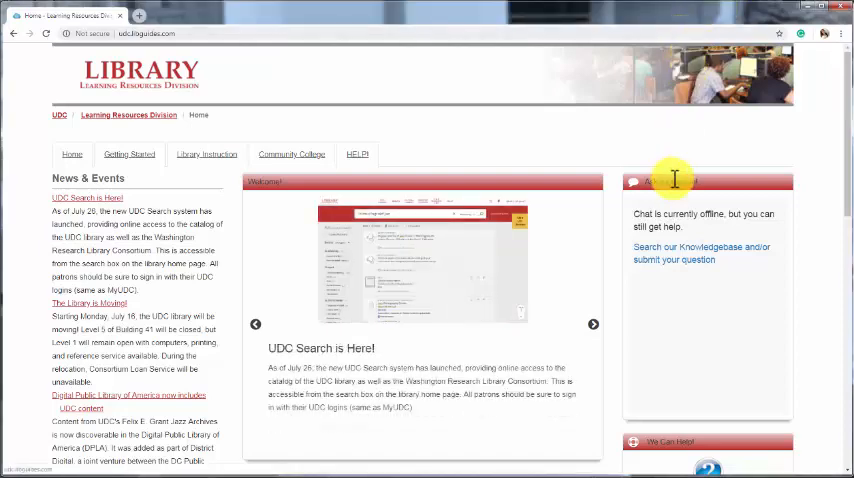
Step: Scroll the library home page down to the 'UDC Search – Find Articles, Books, & more' box
{"action": "scroll", "scroll_direction": "down", "scroll_amount": 3}
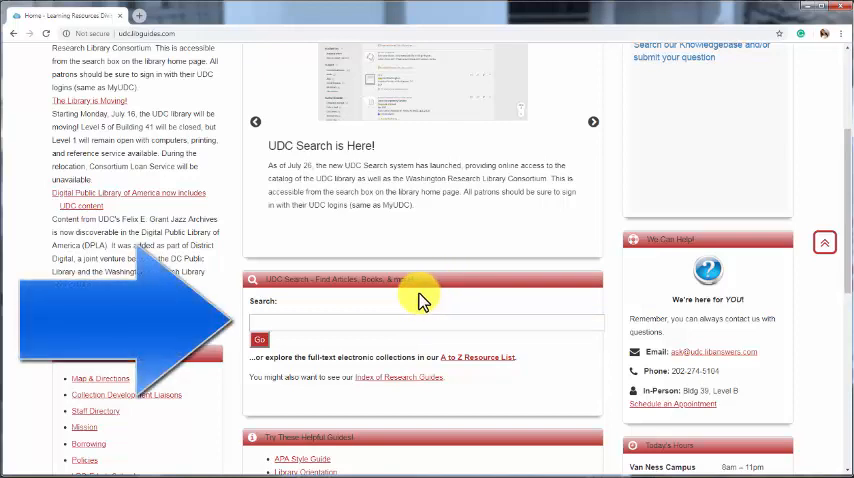
{"action": "left_click", "coordinate": [593, 121]}
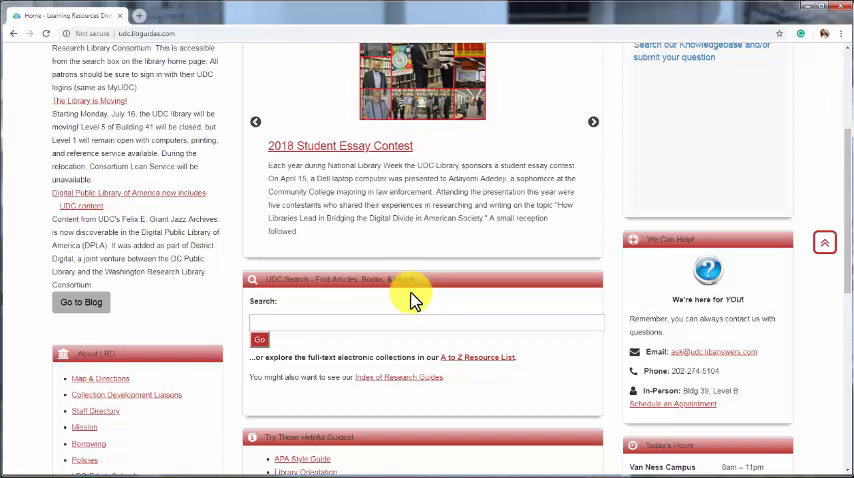
{"action": "mouse_move", "coordinate": [390, 303]}
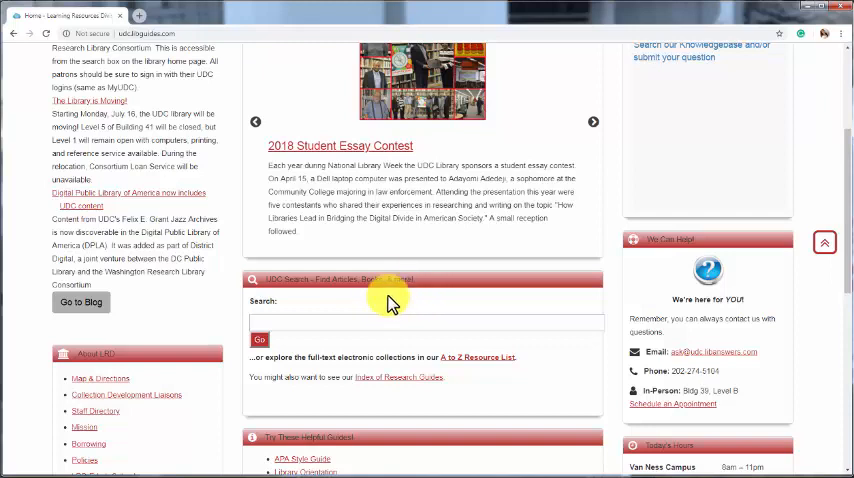
{"action": "left_click", "coordinate": [593, 121]}
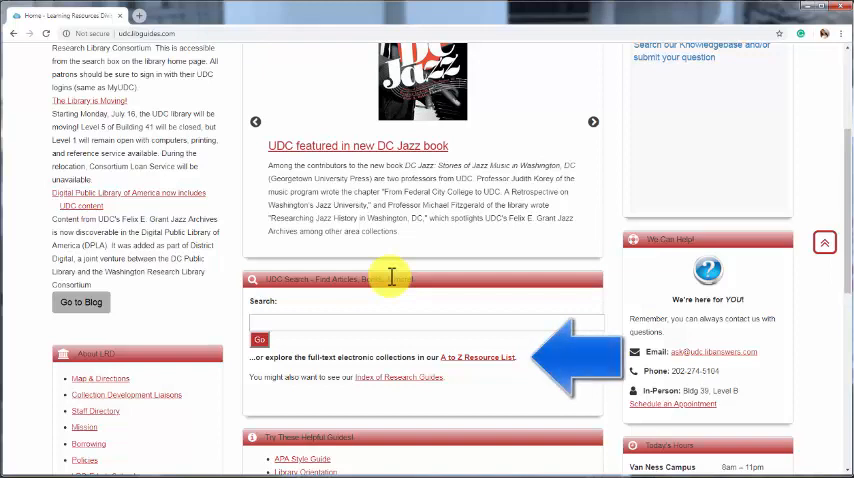
{"action": "mouse_move", "coordinate": [457, 360]}
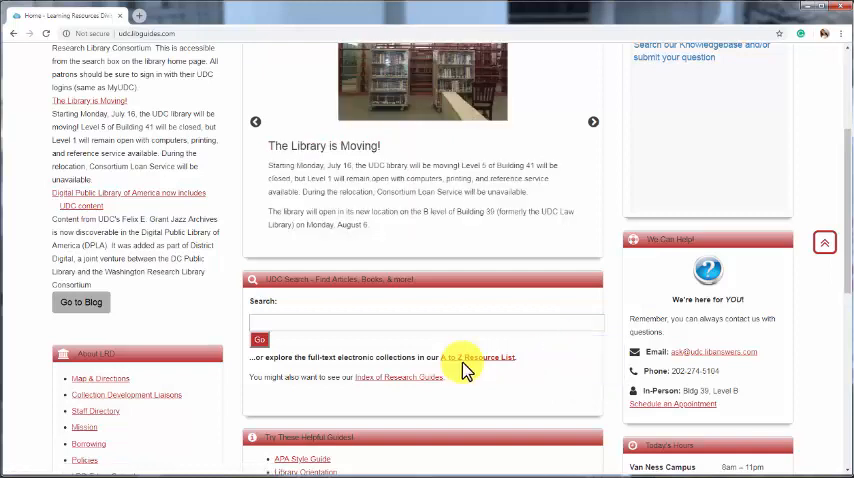
{"action": "mouse_move", "coordinate": [437, 357]}
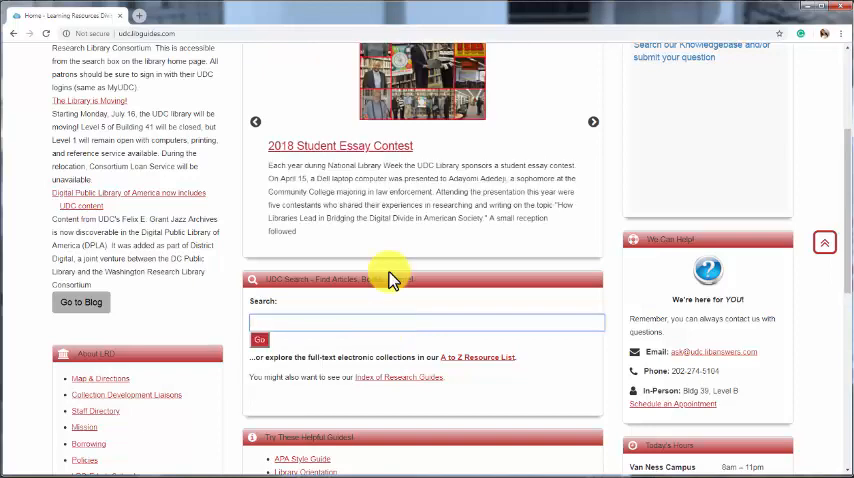
Step: Search for 'data literacy' across Everything and list the available search scopes
{"action": "type", "text": "data litter"}
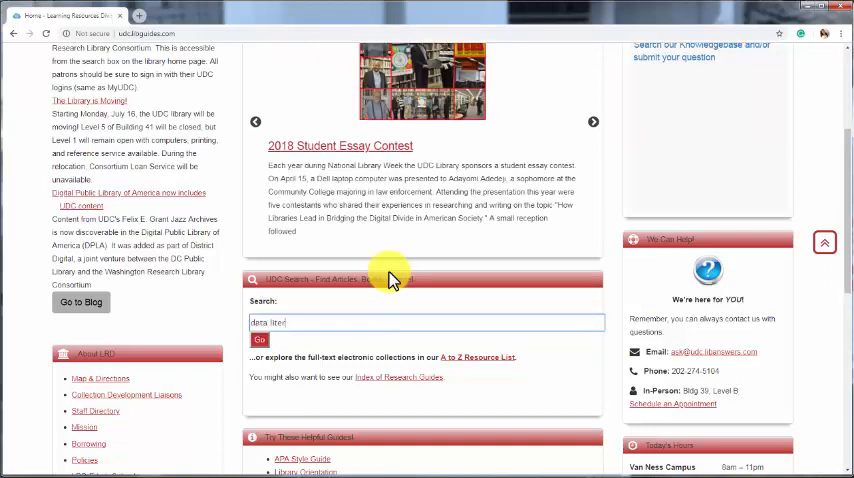
{"action": "left_click", "coordinate": [259, 340]}
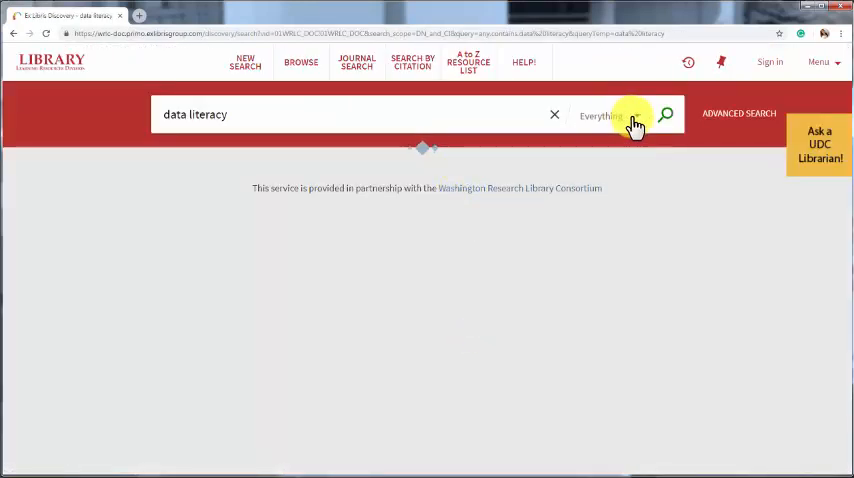
{"action": "left_click", "coordinate": [663, 114]}
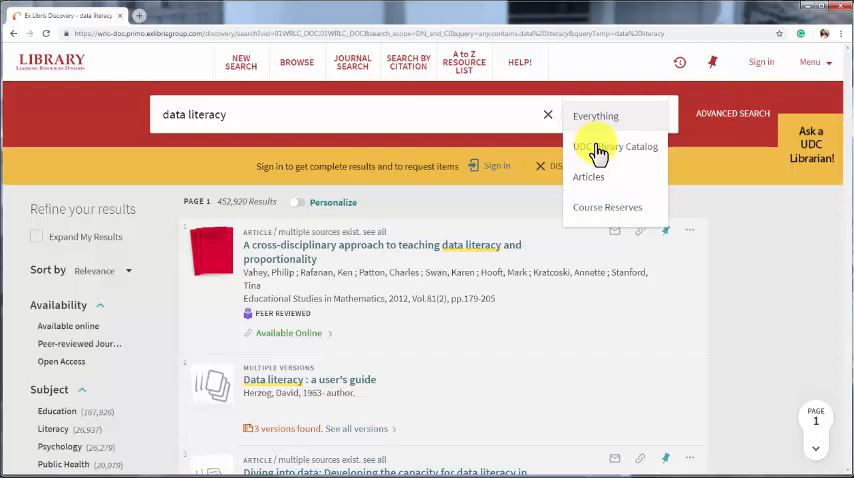
Step: Rerun the data literacy search in the UDC Library Catalog and browse its 217 results
{"action": "left_click", "coordinate": [612, 147]}
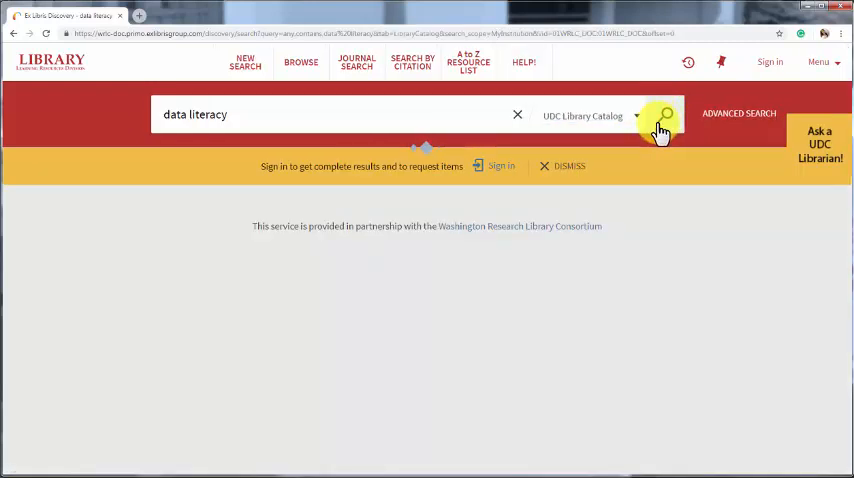
{"action": "left_click", "coordinate": [665, 115]}
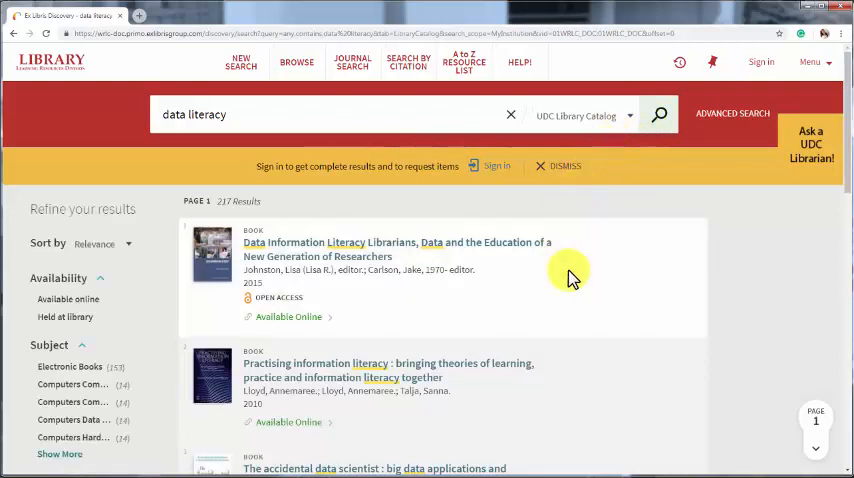
{"action": "scroll", "scroll_direction": "down", "scroll_amount": 3}
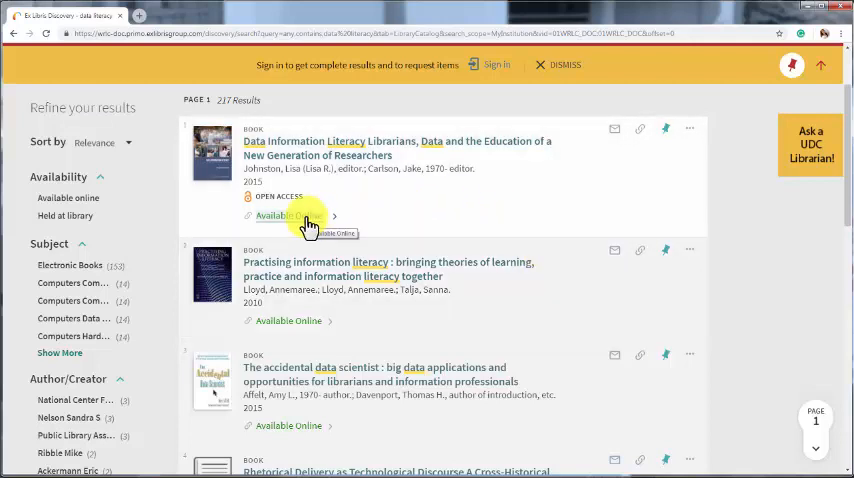
{"action": "scroll", "scroll_direction": "down", "scroll_amount": 3}
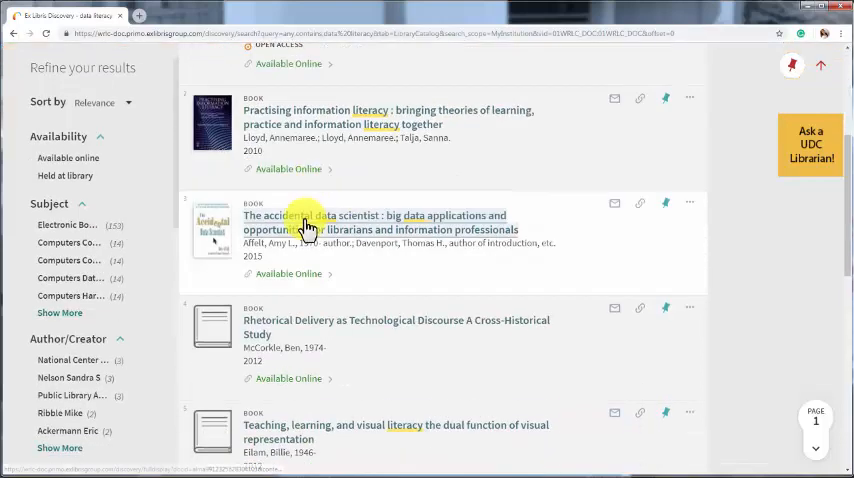
{"action": "scroll", "scroll_direction": "down", "scroll_amount": 3}
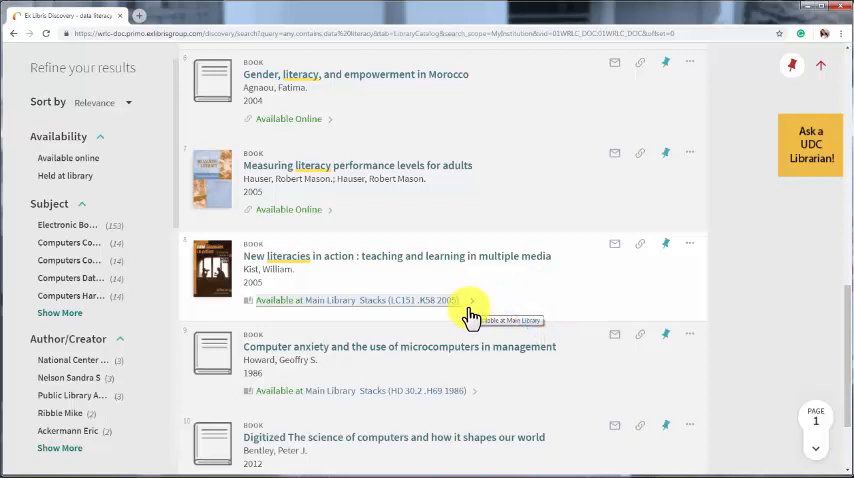
{"action": "mouse_move", "coordinate": [473, 314]}
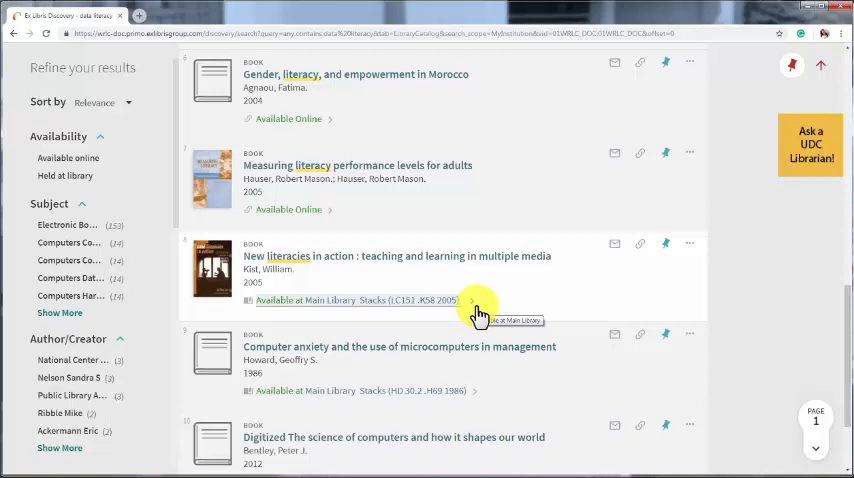
{"action": "scroll", "scroll_direction": "down", "scroll_amount": 3}
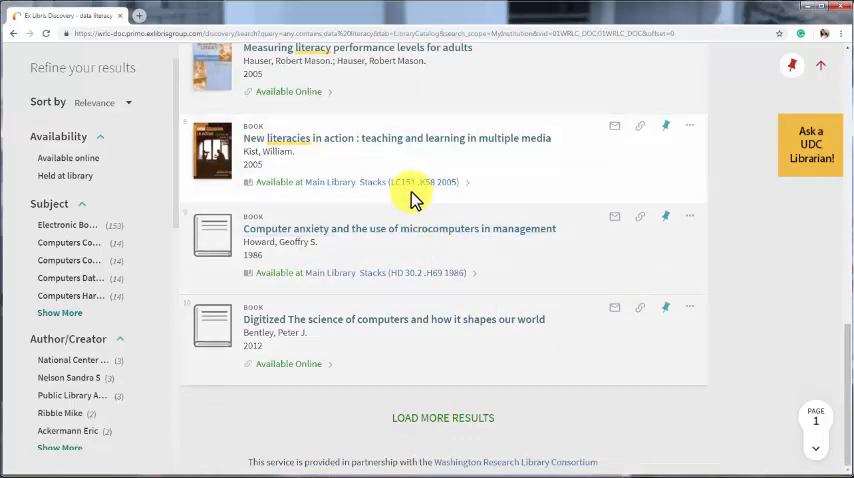
{"action": "left_click", "coordinate": [396, 138]}
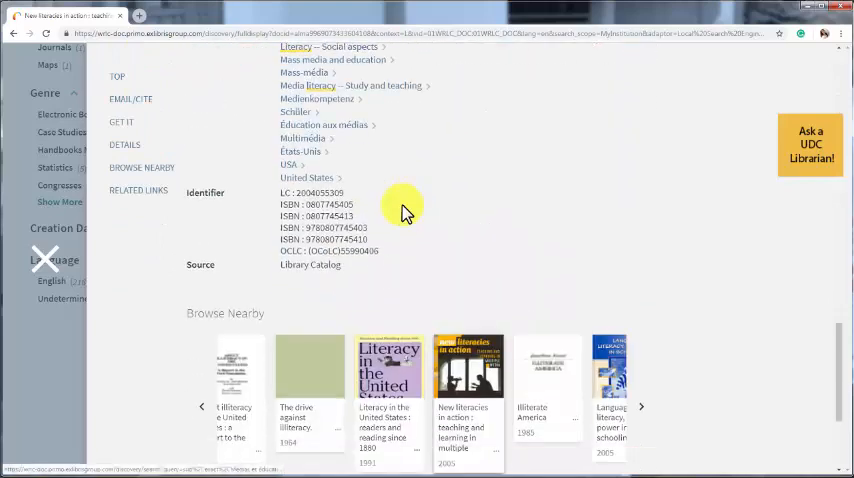
{"action": "scroll", "scroll_direction": "down", "scroll_amount": 3}
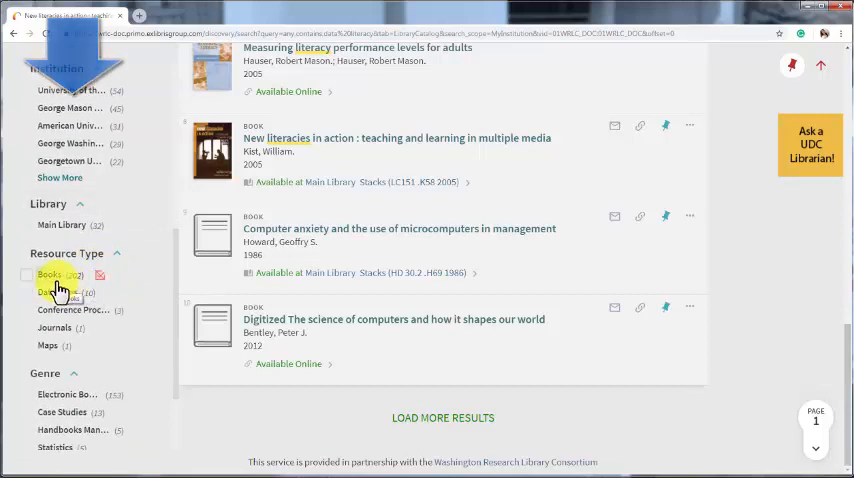
Step: Filter to 202 books, then show unfiltered Everything results including peer-reviewed articles
{"action": "left_click", "coordinate": [27, 275]}
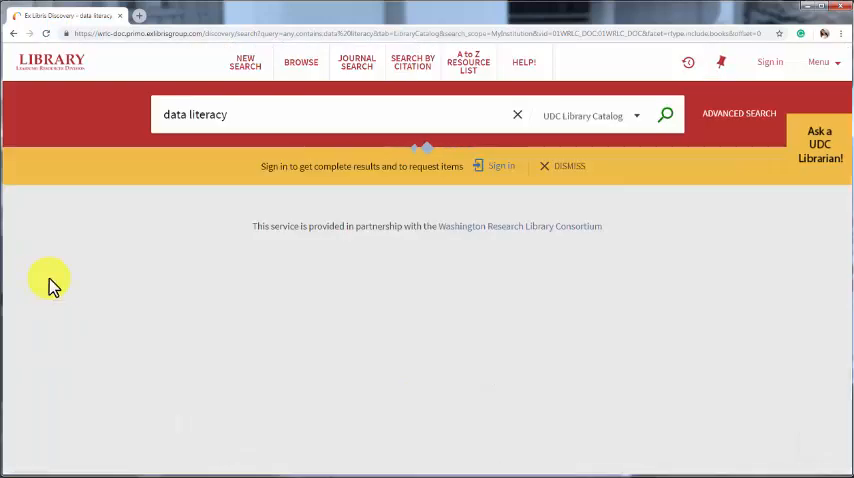
{"action": "left_click", "coordinate": [664, 114]}
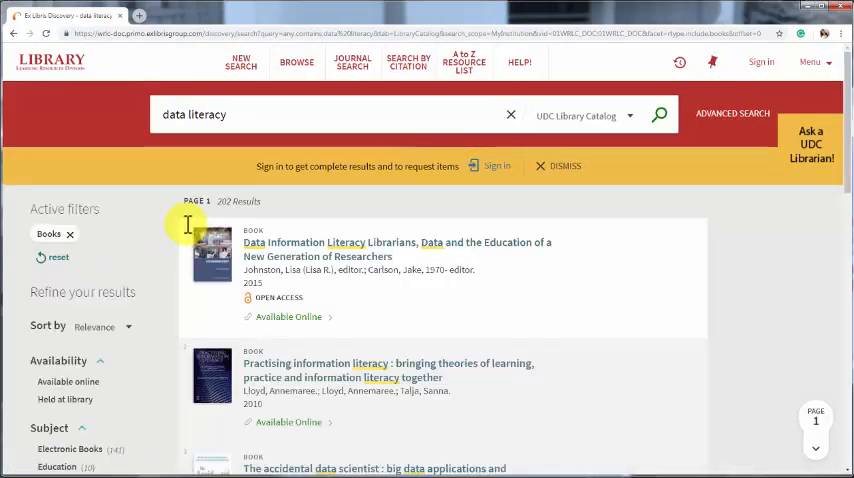
{"action": "scroll", "scroll_direction": "down", "scroll_amount": 3}
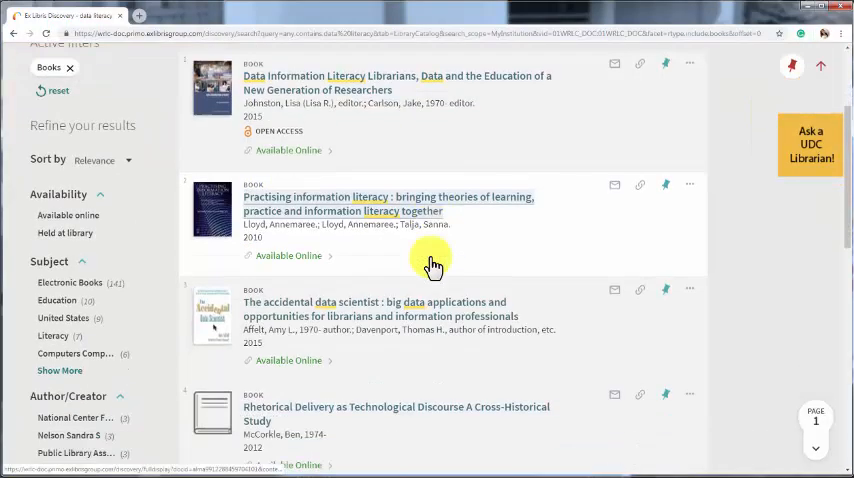
{"action": "scroll", "scroll_direction": "down", "scroll_amount": 3}
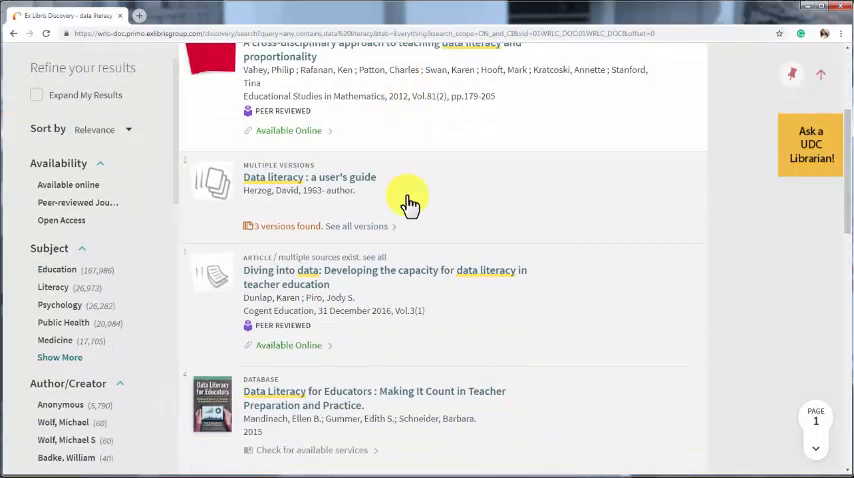
Step: Open availability details for 'Data Literacy for Educators' and start signing in
{"action": "scroll", "scroll_direction": "down", "scroll_amount": 3}
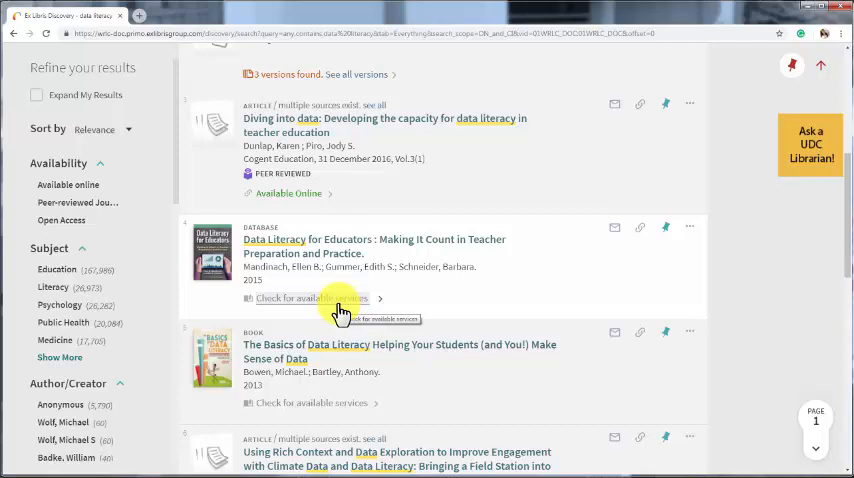
{"action": "left_click", "coordinate": [372, 246]}
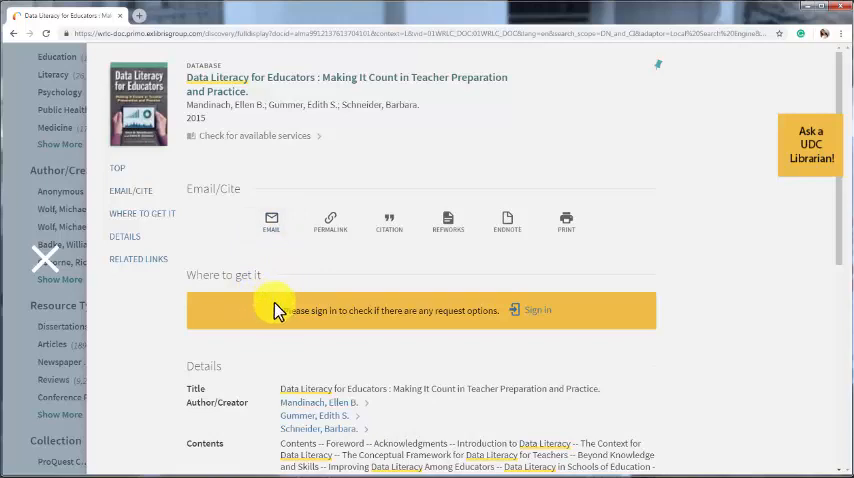
{"action": "left_click", "coordinate": [14, 33]}
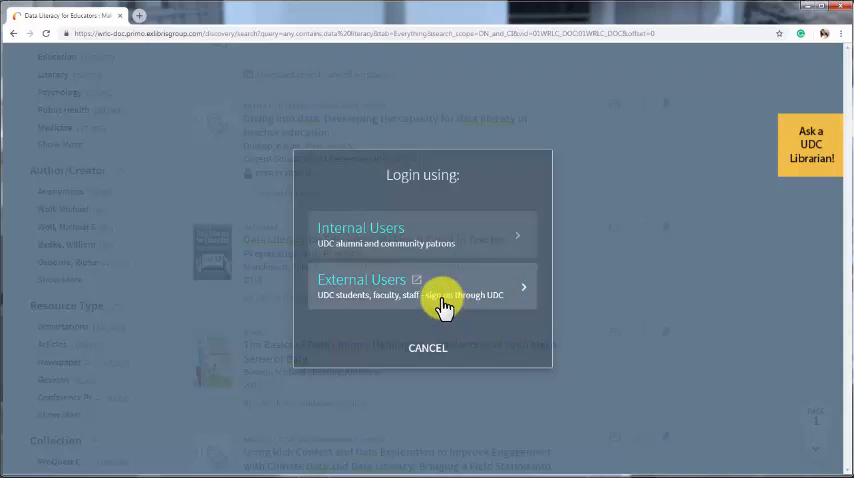
Step: Choose External Users to reach the UDC organizational sign-in page
{"action": "left_click", "coordinate": [420, 288]}
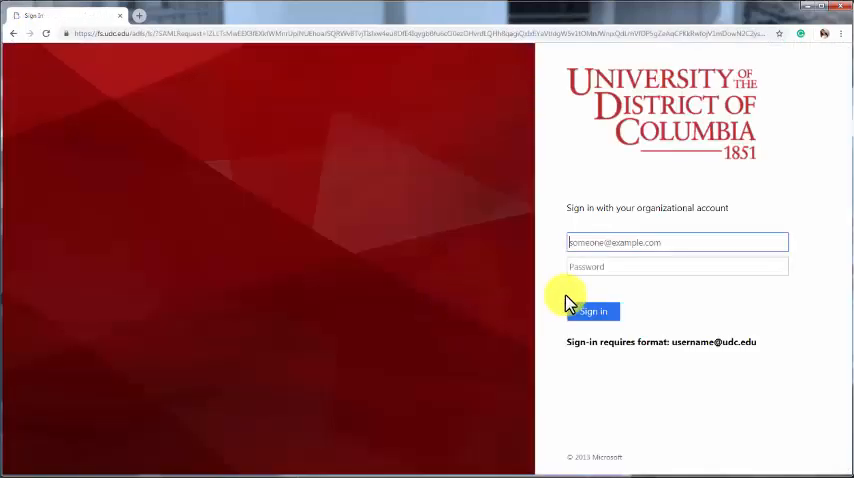
{"action": "mouse_move", "coordinate": [613, 290]}
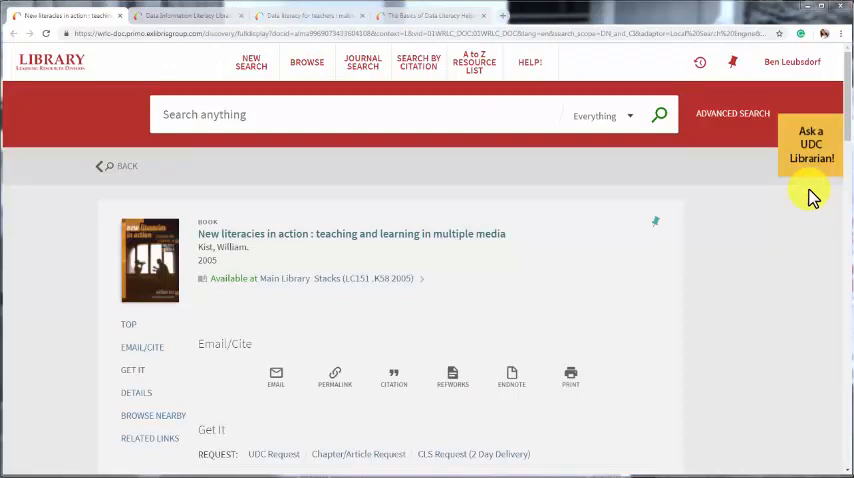
Step: Scroll the 'New literacies in action' record to its request options and Main Library availability
{"action": "scroll", "scroll_direction": "down", "scroll_amount": 3}
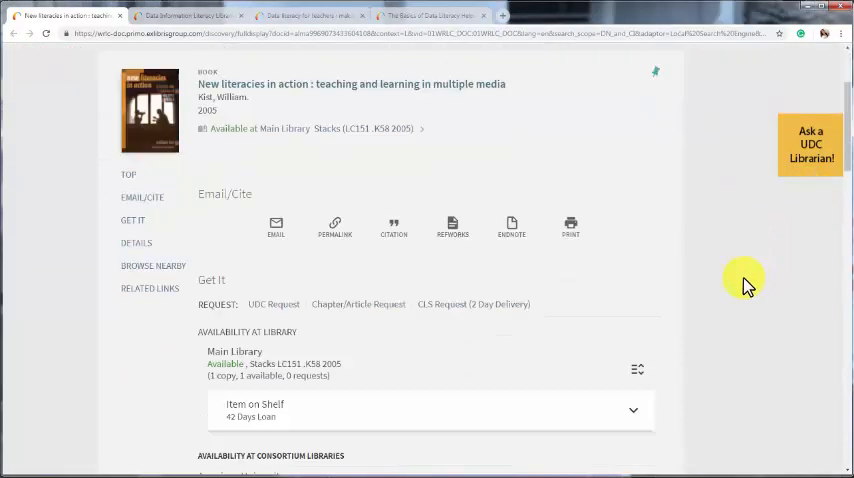
{"action": "scroll", "scroll_direction": "down", "scroll_amount": 3}
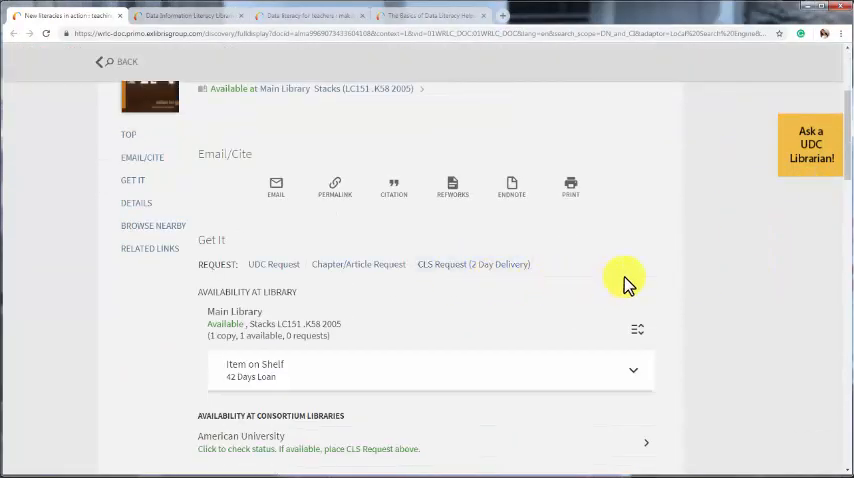
{"action": "mouse_move", "coordinate": [643, 288]}
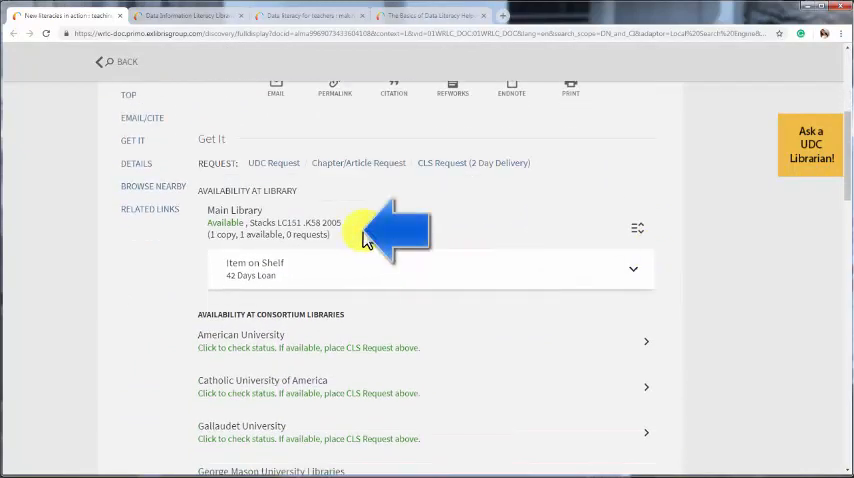
{"action": "mouse_move", "coordinate": [345, 228]}
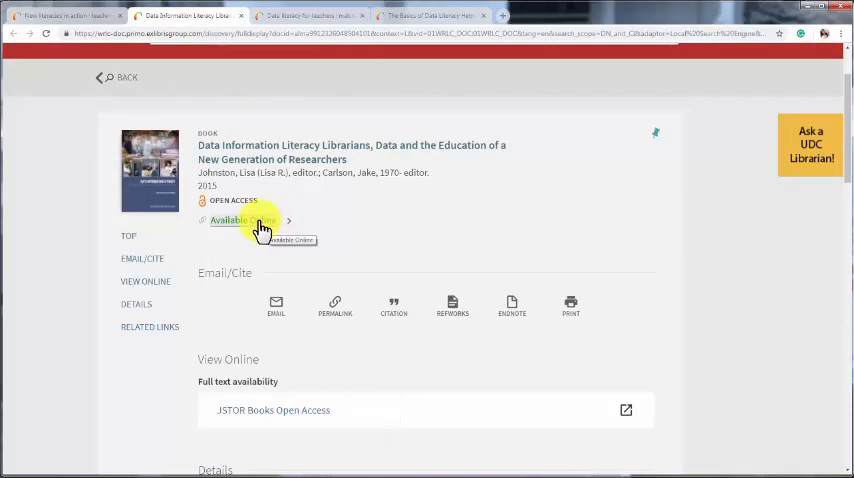
Step: Open the book's Available Online JSTOR copy
{"action": "left_click", "coordinate": [240, 220]}
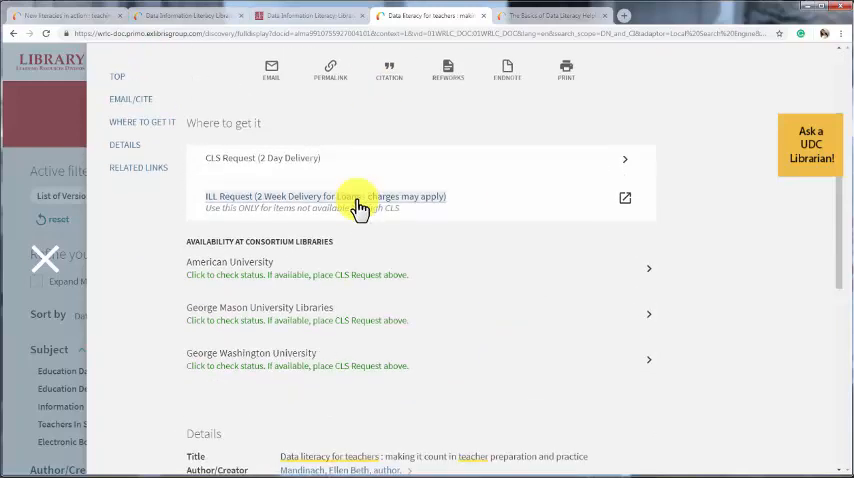
Step: Expand Gelman Library's on-shelf row: one copy available, six-week general loan
{"action": "scroll", "scroll_direction": "down", "scroll_amount": 3}
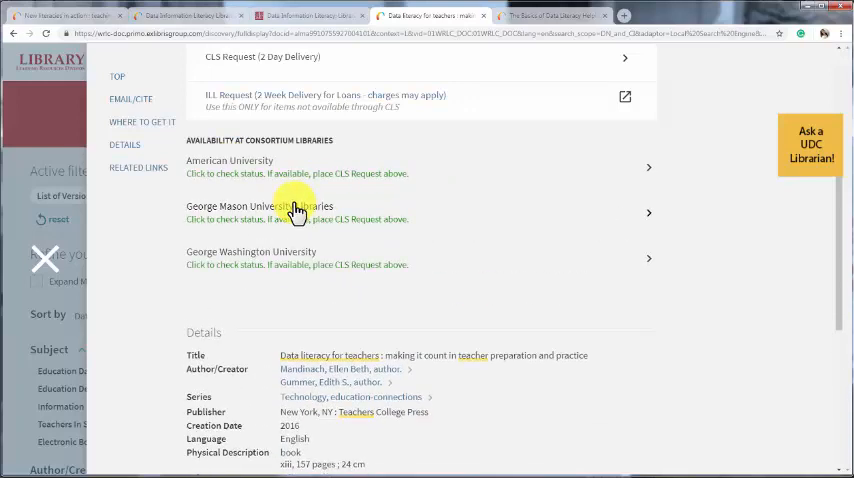
{"action": "left_click", "coordinate": [200, 160]}
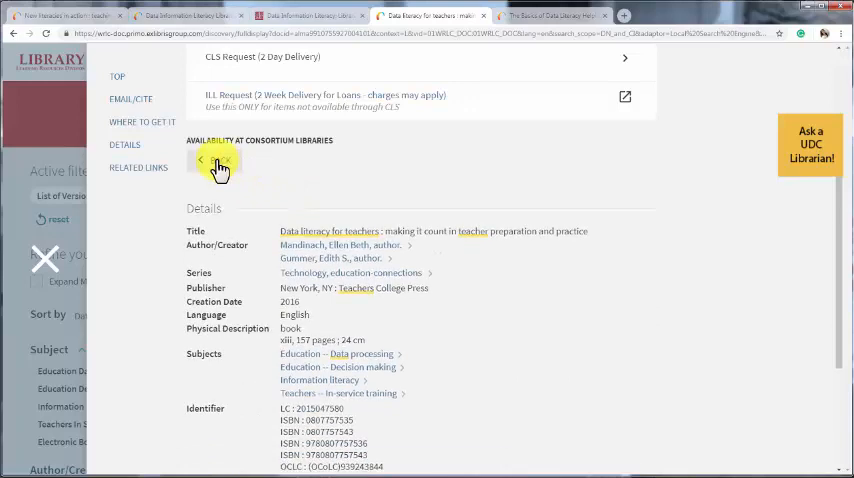
{"action": "left_click", "coordinate": [201, 160]}
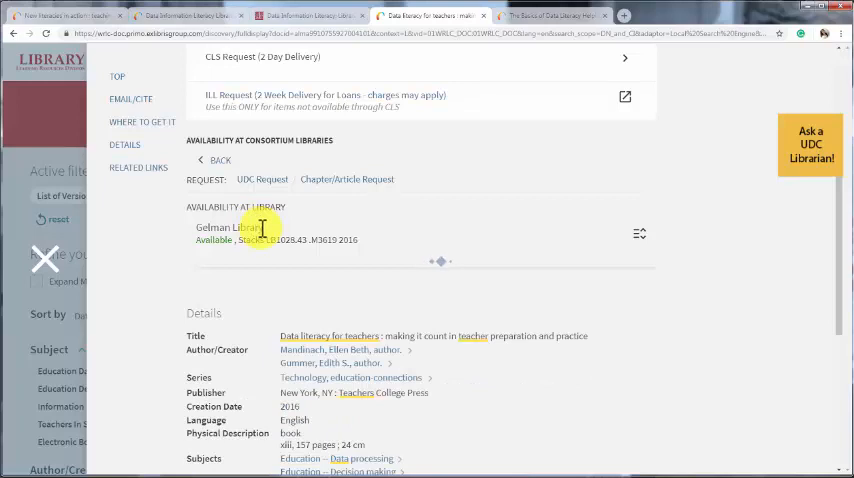
{"action": "scroll", "scroll_direction": "down", "scroll_amount": 3}
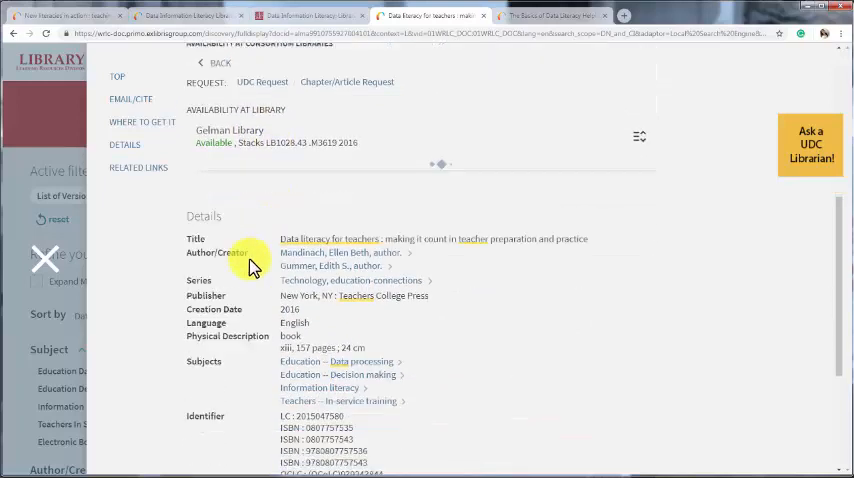
{"action": "left_click", "coordinate": [240, 143]}
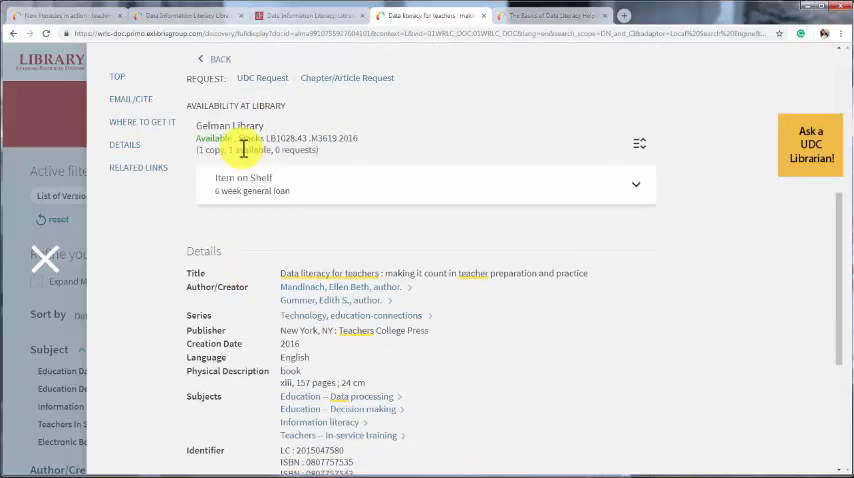